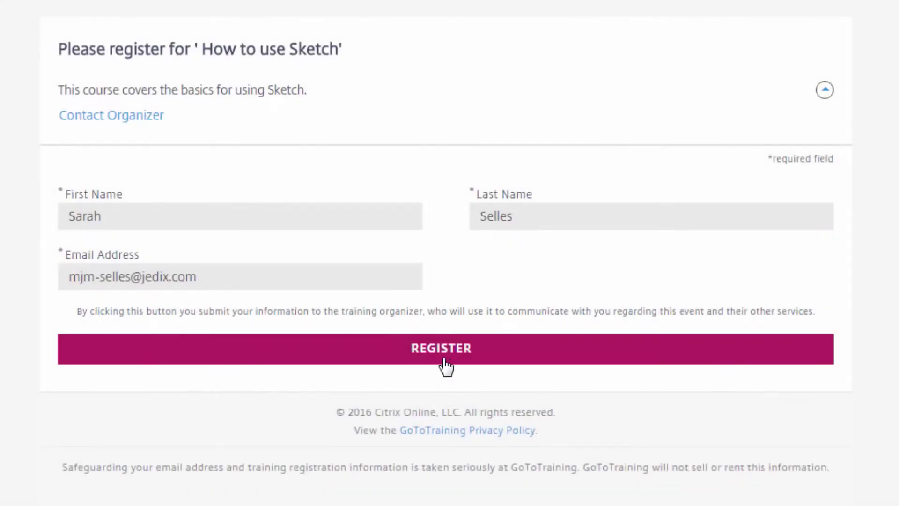
Register for the How to use Sketch course and scroll to Step 2's test and materials
left_click(441, 347)
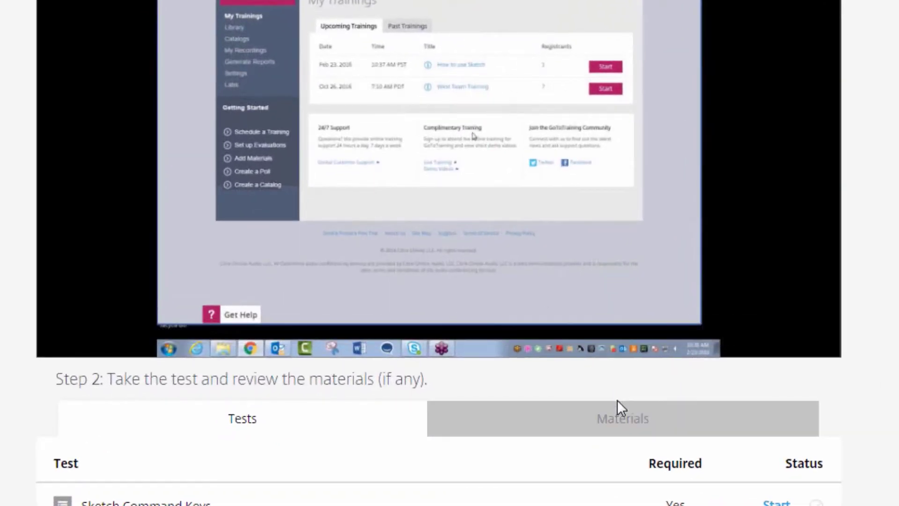
scroll("down", 3)
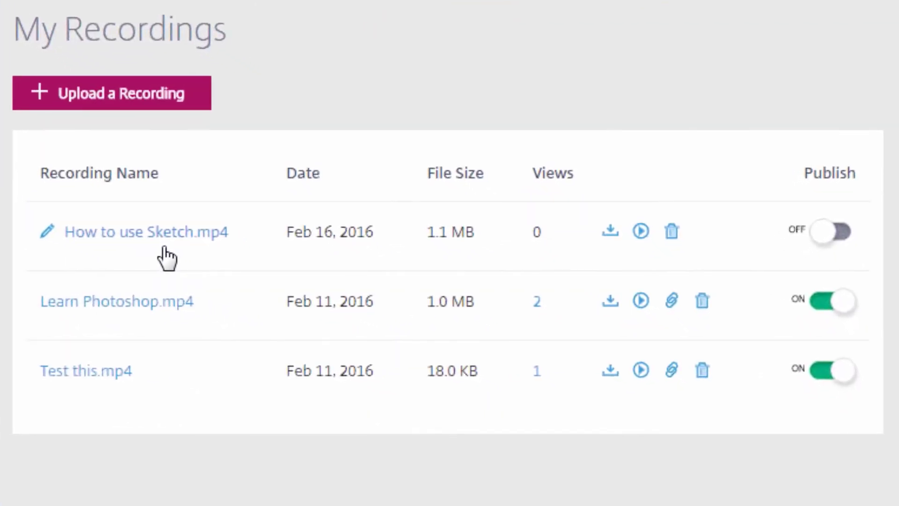
mouse_move(583, 280)
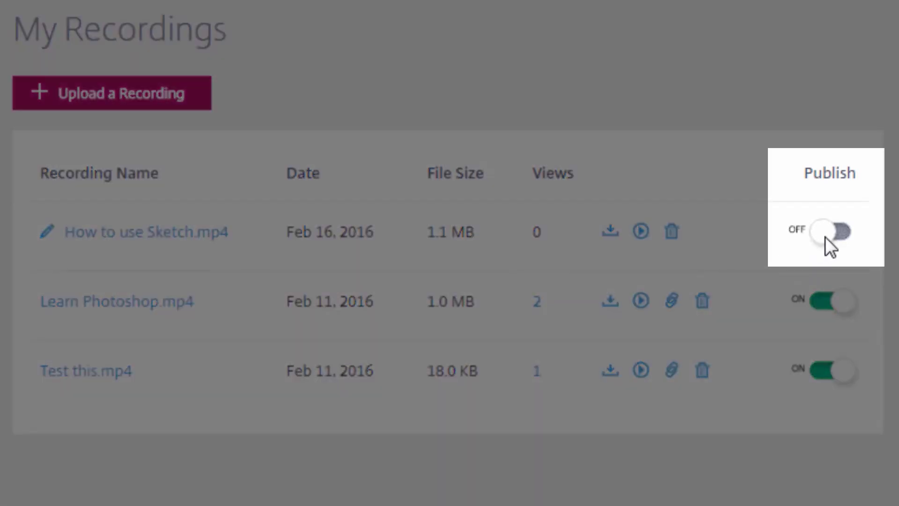
Turn on Publish for How to use Sketch.mp4 to bring up the publish confirmation
left_click(829, 231)
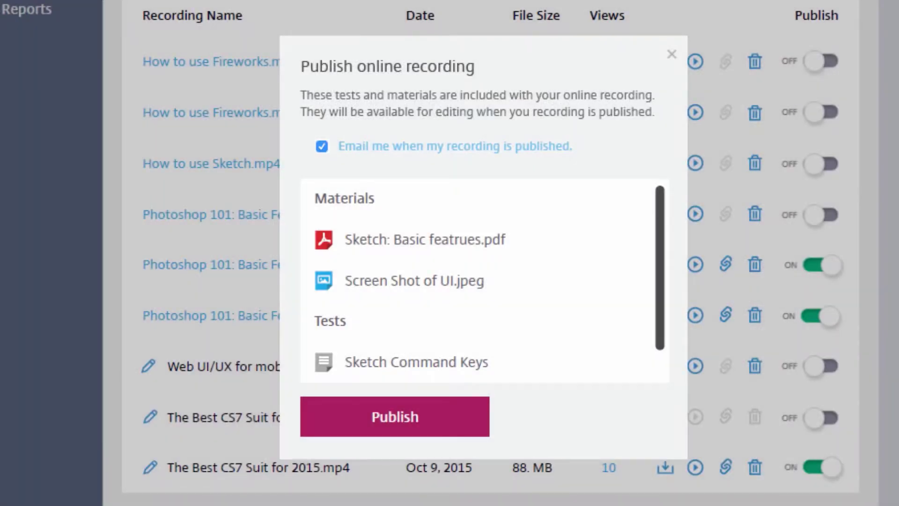
Publish the Sketch recording with its materials and test, then scroll the training page
left_click(394, 416)
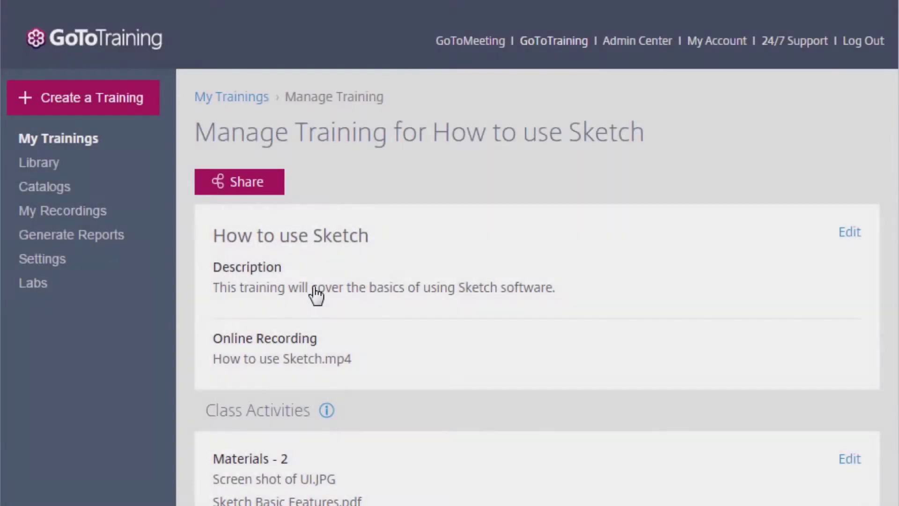
scroll("down", 3)
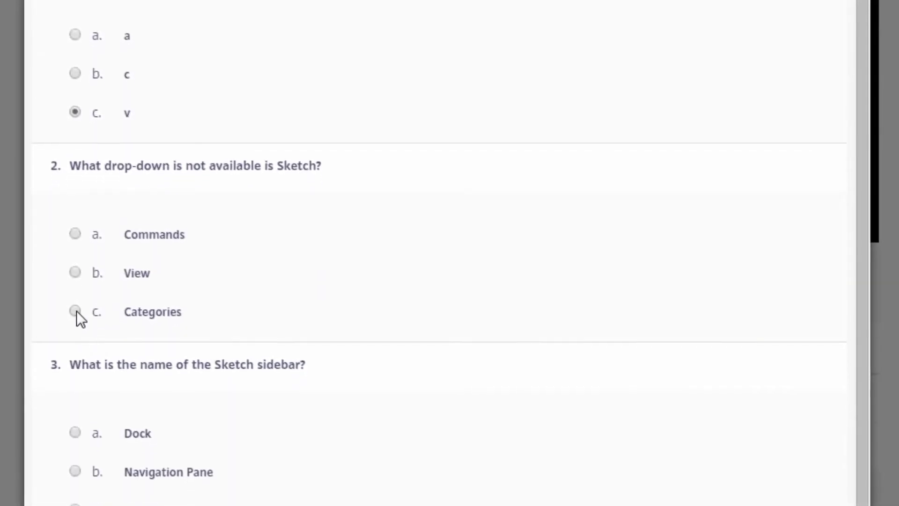
Answer question 2 of the Sketch test with option c. Categories
left_click(75, 311)
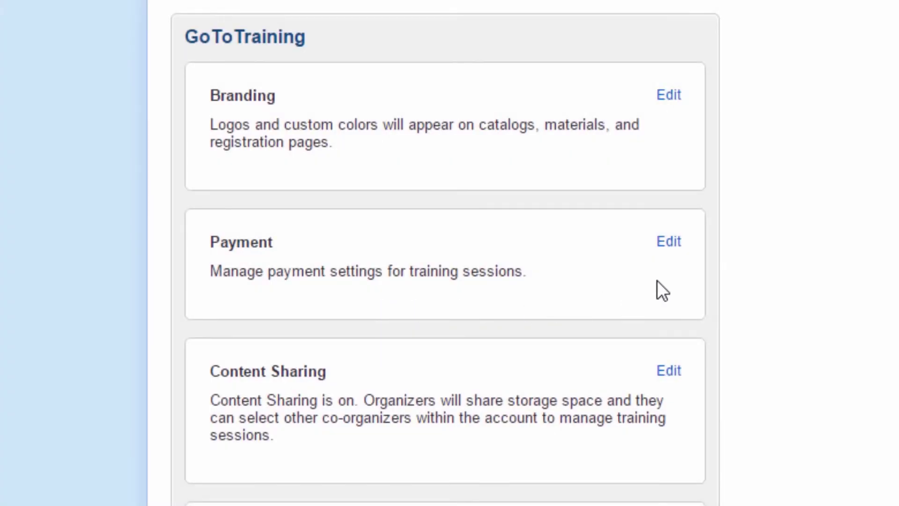
Edit Payment in Admin Settings to view the PayPal account and card options
left_click(669, 242)
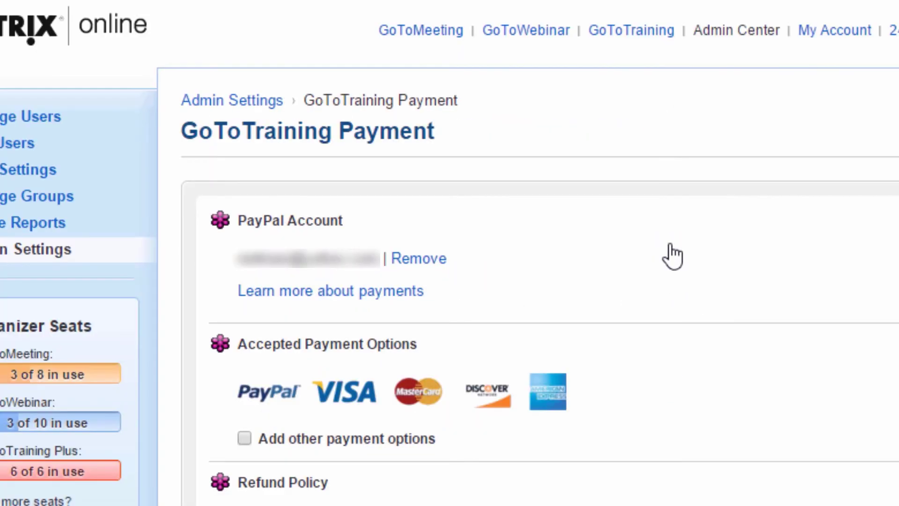